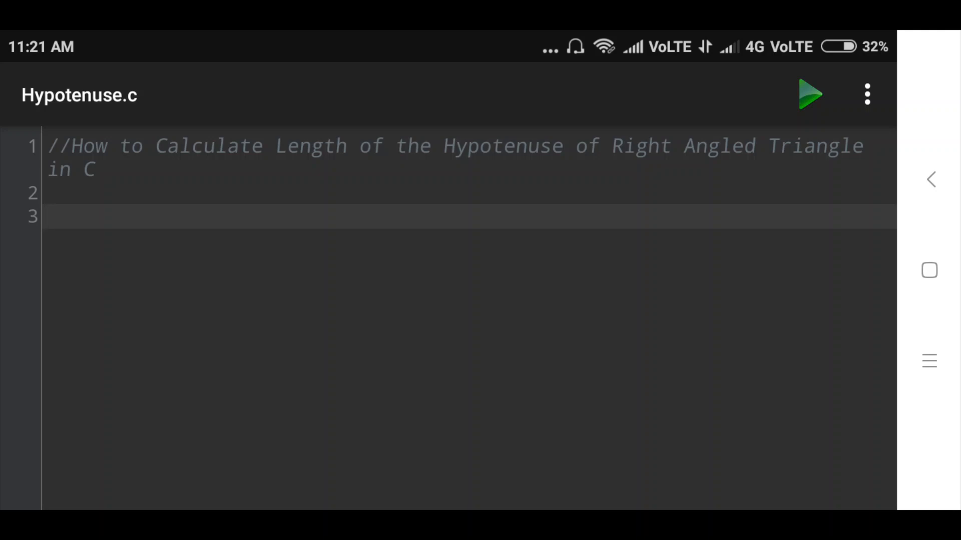
# - Add #include<stdio.h> and #include<math.h> and an empty int main() below the comment
pyautogui.click(246, 216)
pyautogui.write('#include<stdio.')
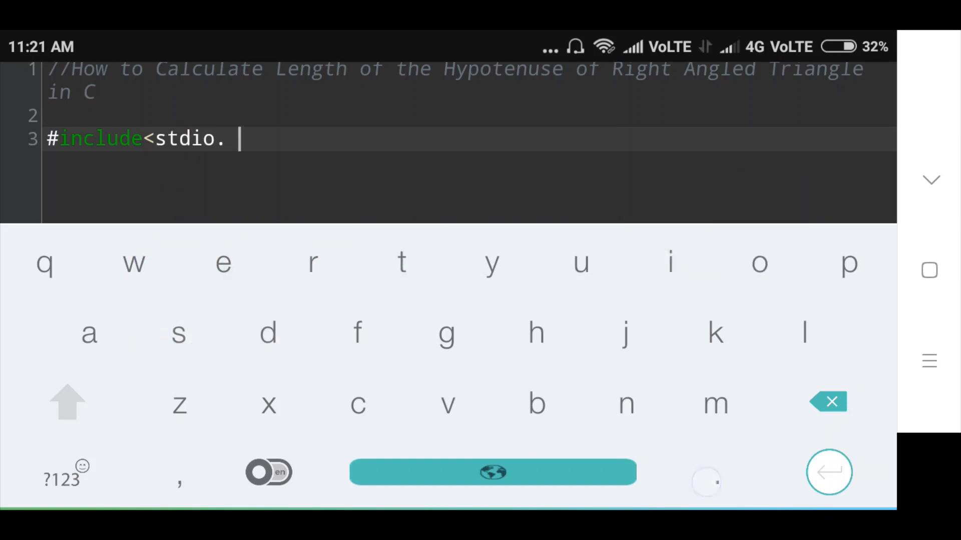
pyautogui.write('h>')
pyautogui.write('#includ')
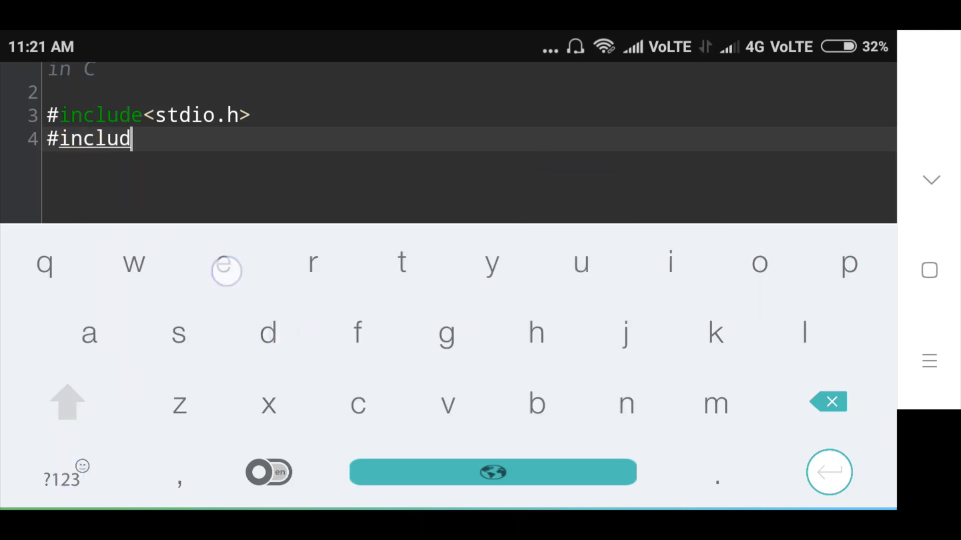
pyautogui.write('e<')
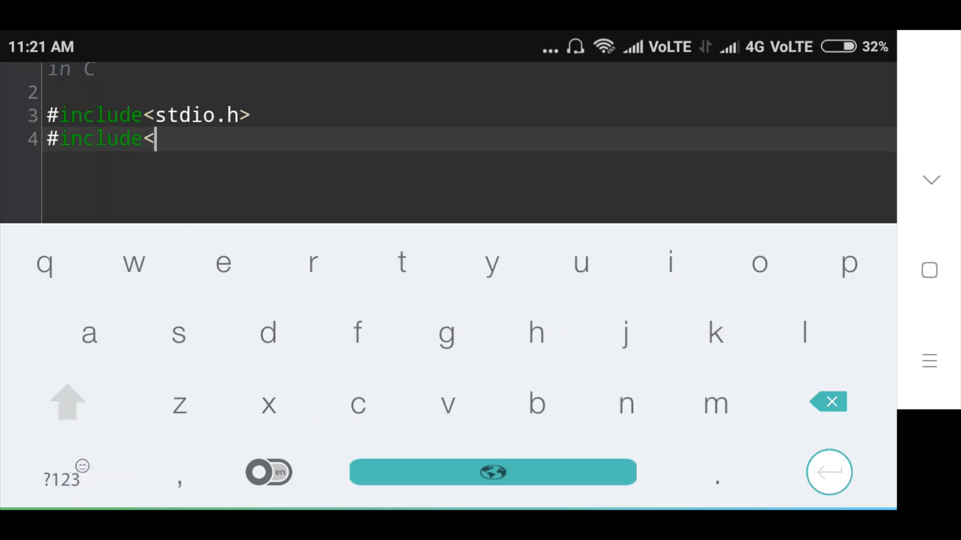
pyautogui.write('math.h>')
pyautogui.write('int main()')
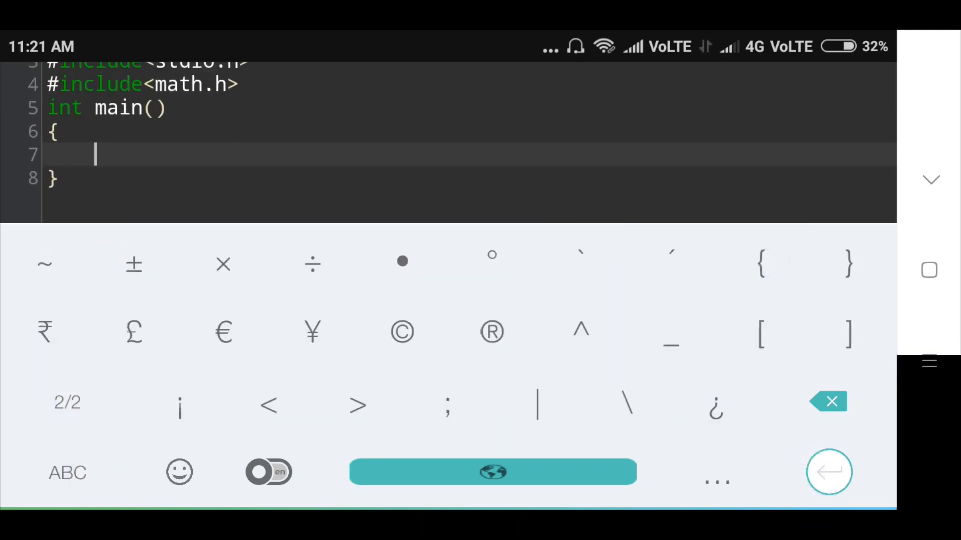
# - Declare float height=3; float base=4; and float result,hyp; inside main
pyautogui.click(68, 473)
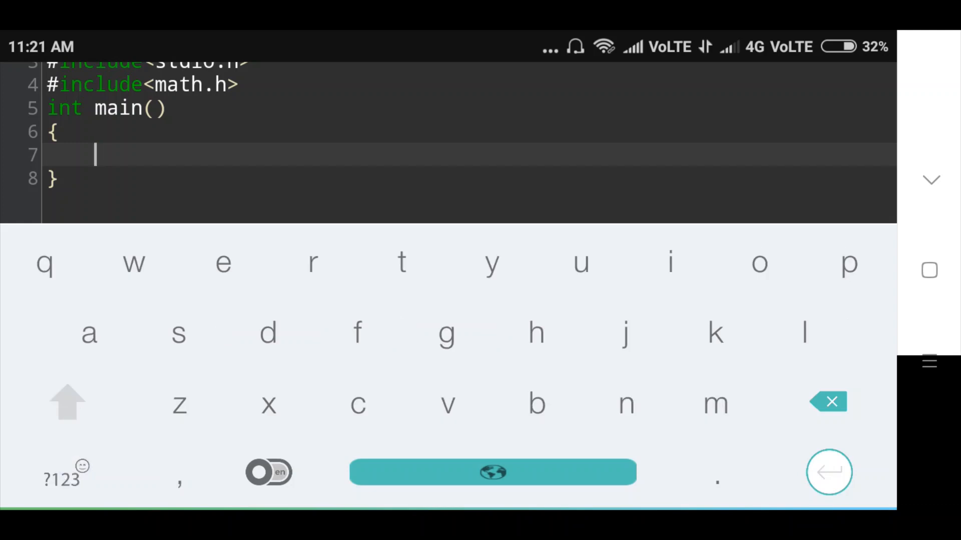
pyautogui.write('float height=3')
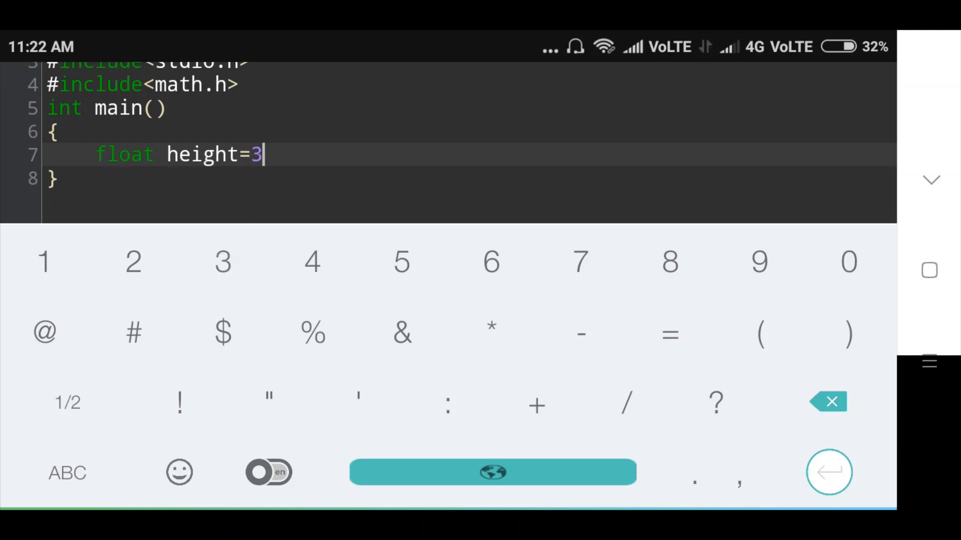
pyautogui.write(';')
pyautogui.write('float')
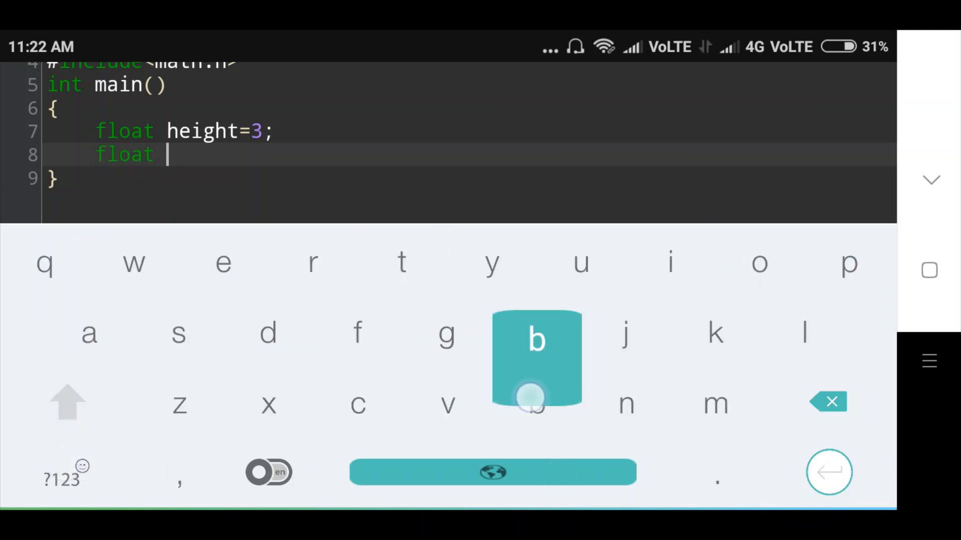
pyautogui.write('base=')
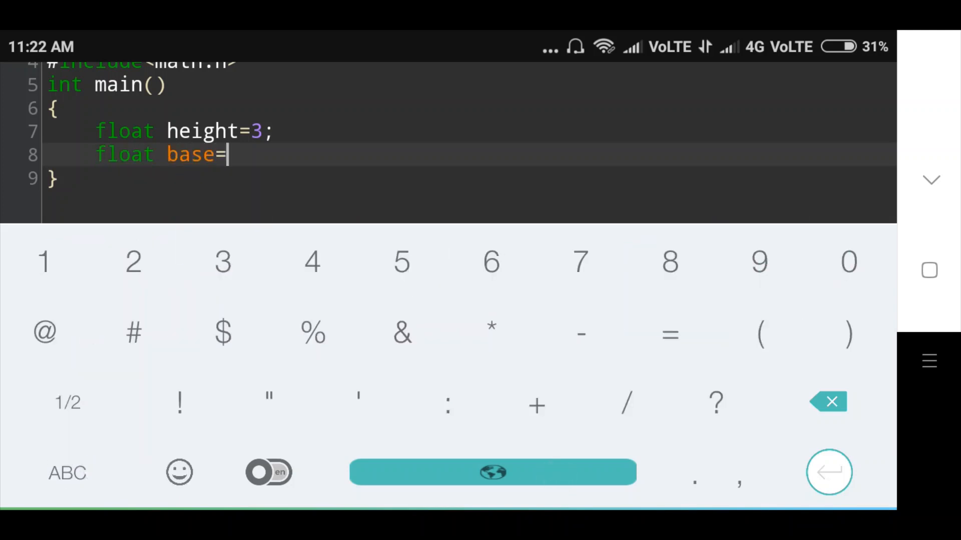
pyautogui.write('4;')
pyautogui.write('float')
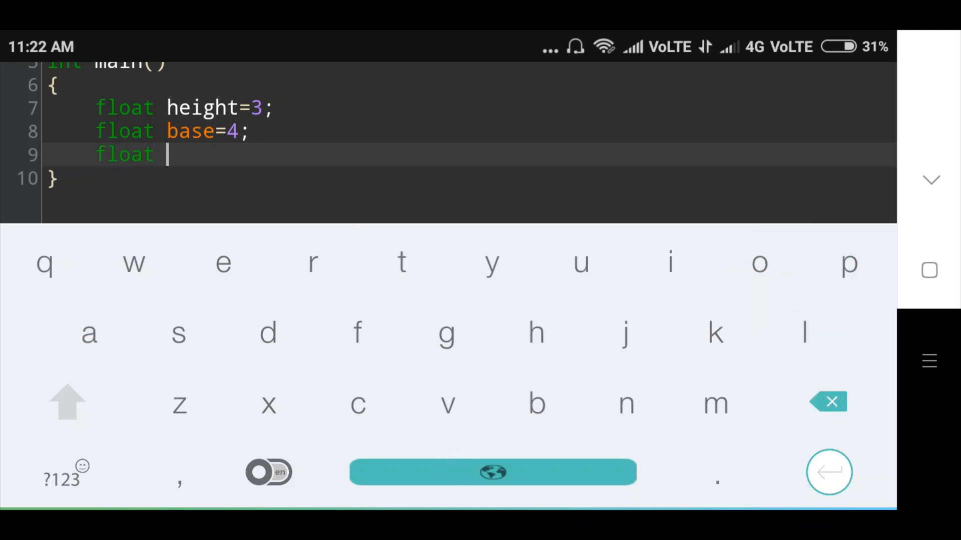
pyautogui.write('re')
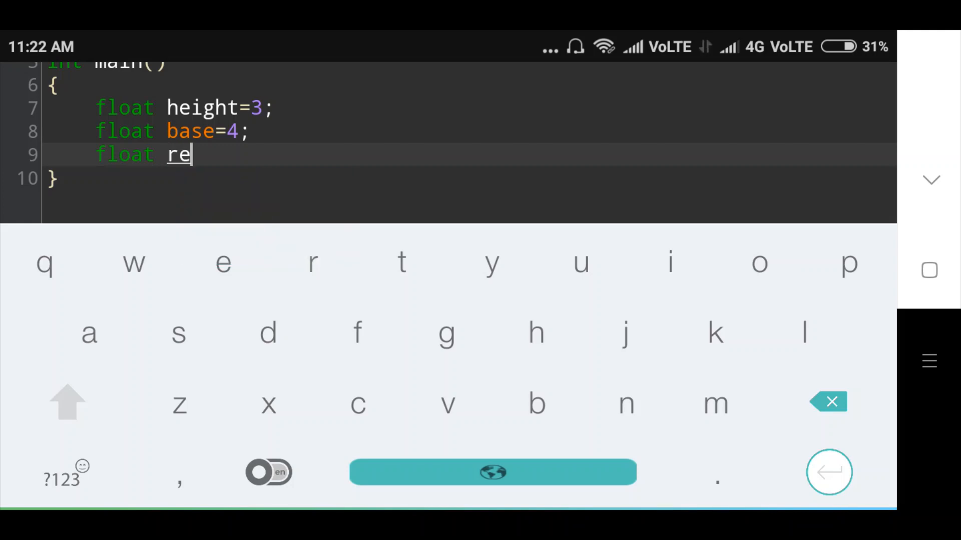
pyautogui.write('sul')
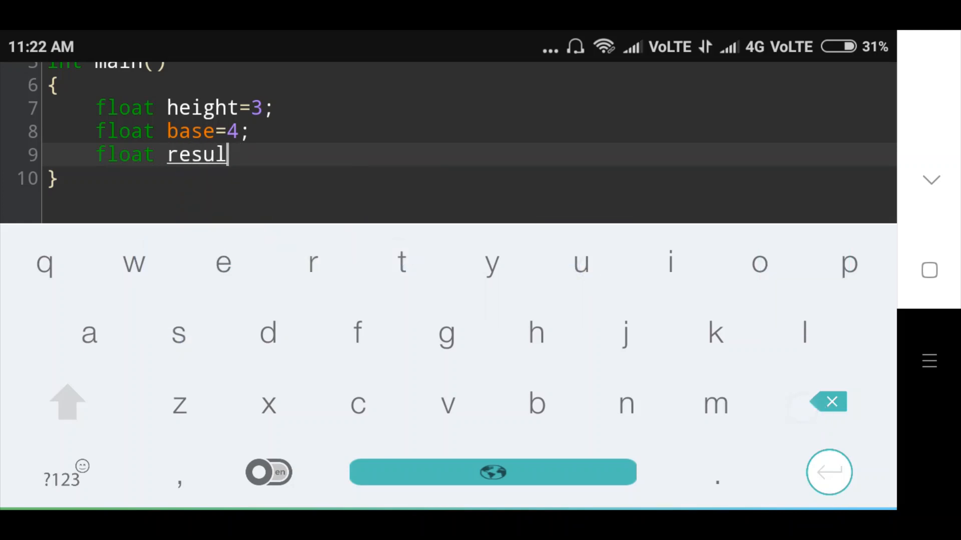
pyautogui.write(',hyp;')
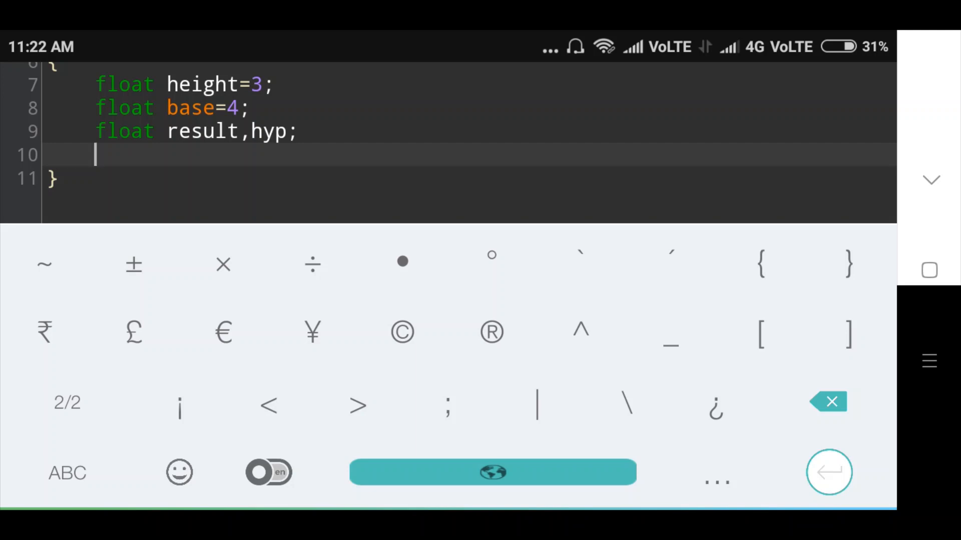
# - Compute result=pow(height,2)+pow(base,2); on its own line
pyautogui.click(68, 473)
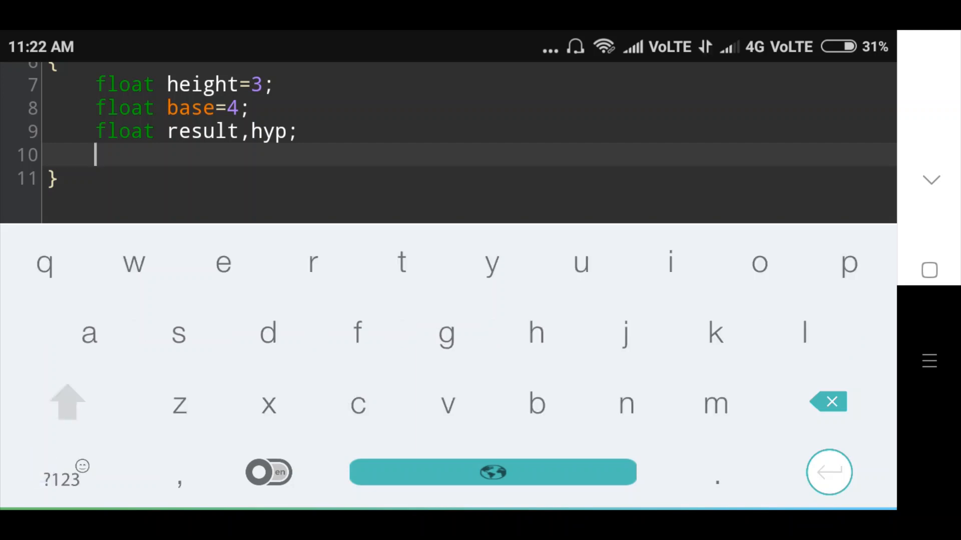
pyautogui.write('result=')
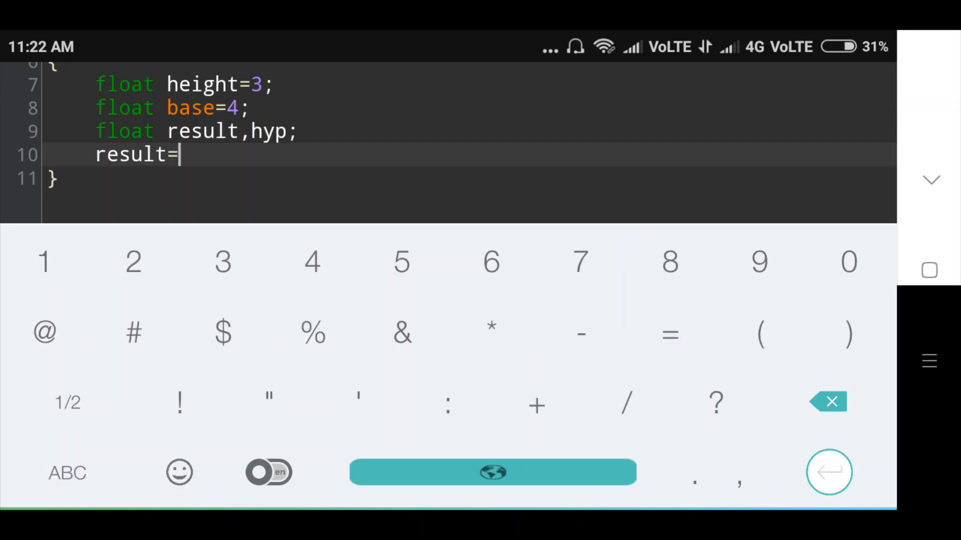
pyautogui.write('pow(he')
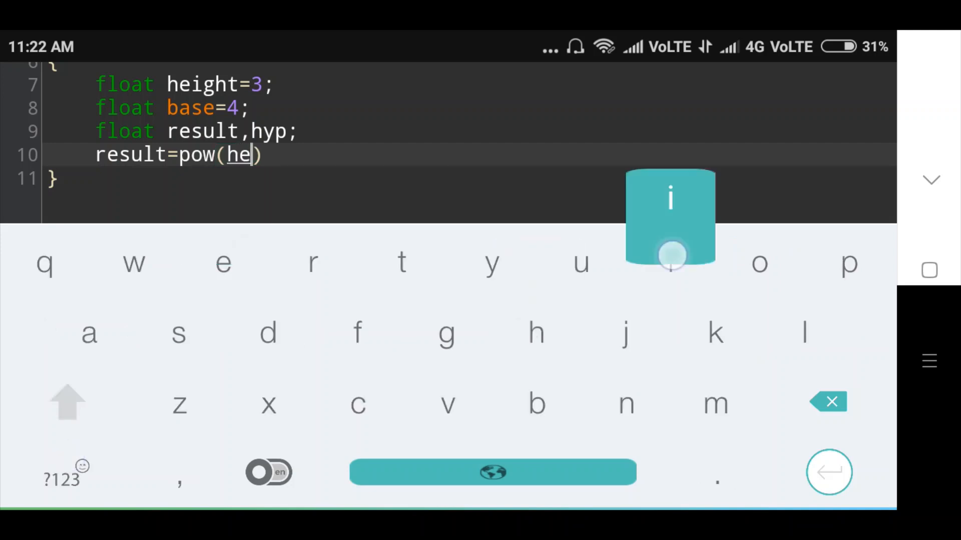
pyautogui.write('g')
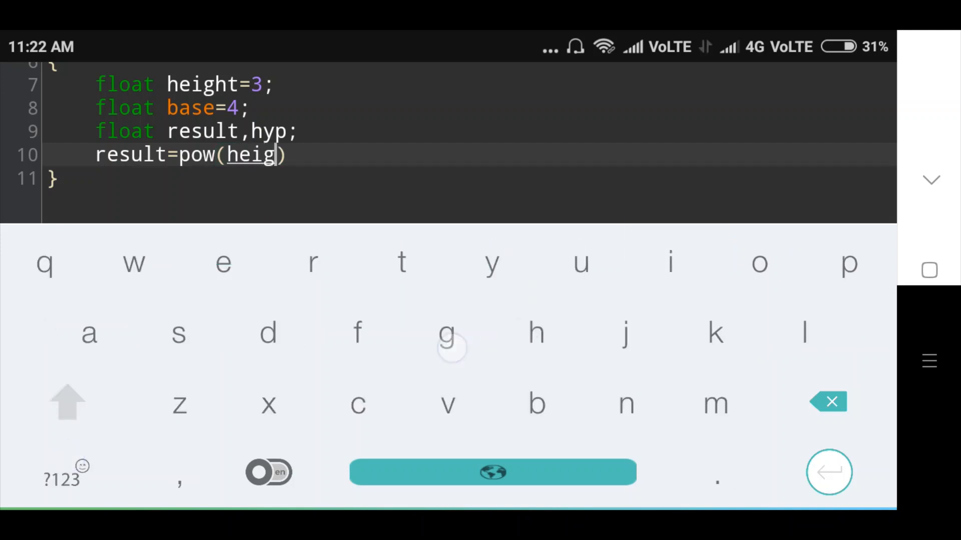
pyautogui.write('ht,2')
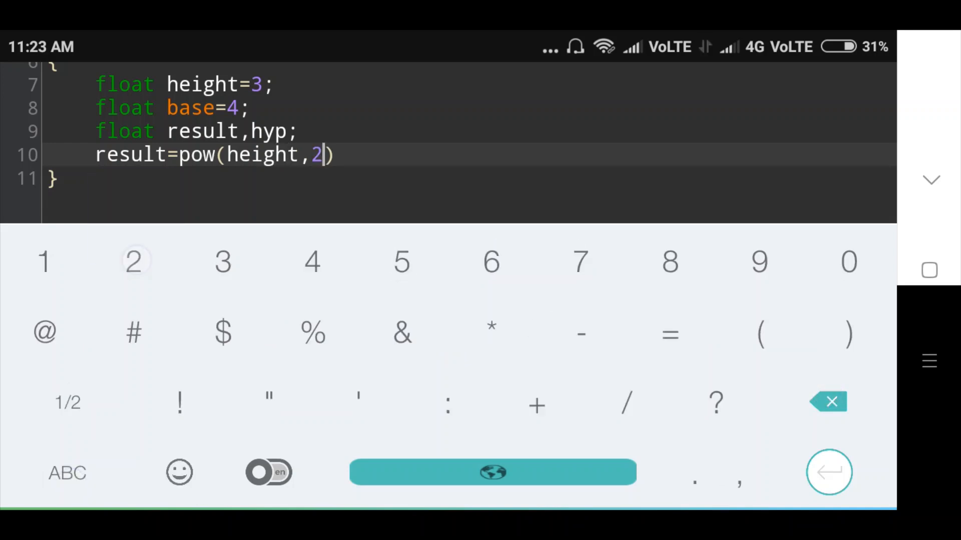
pyautogui.write('+pow')
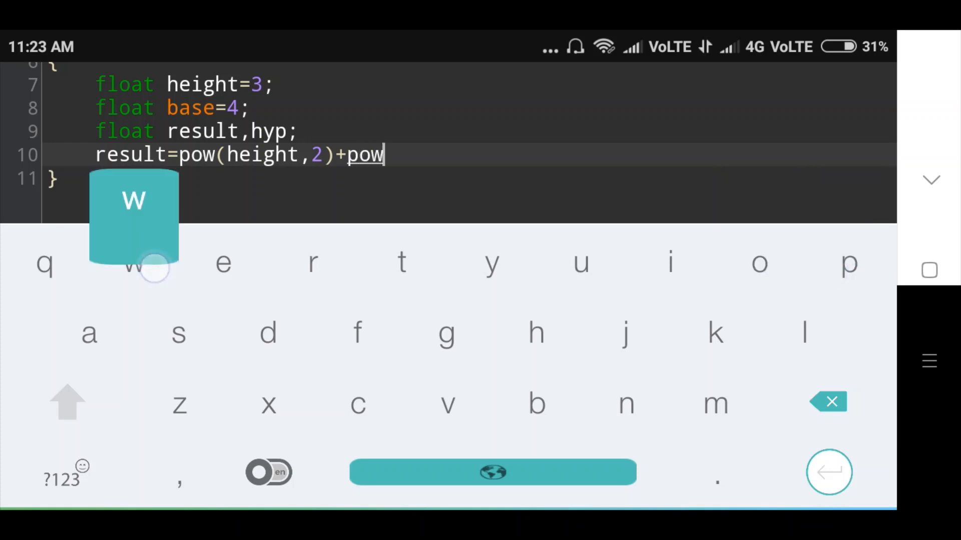
pyautogui.click(61, 477)
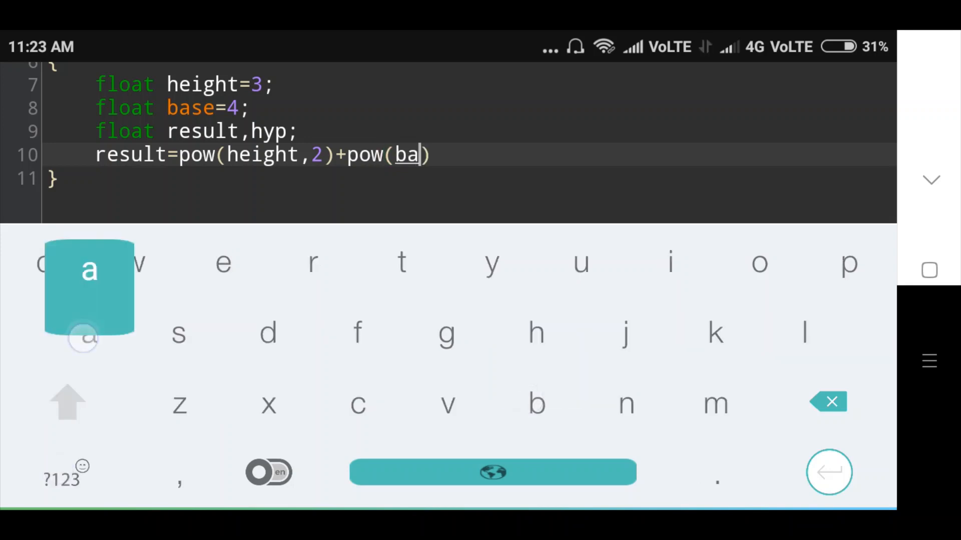
pyautogui.write('se,2')
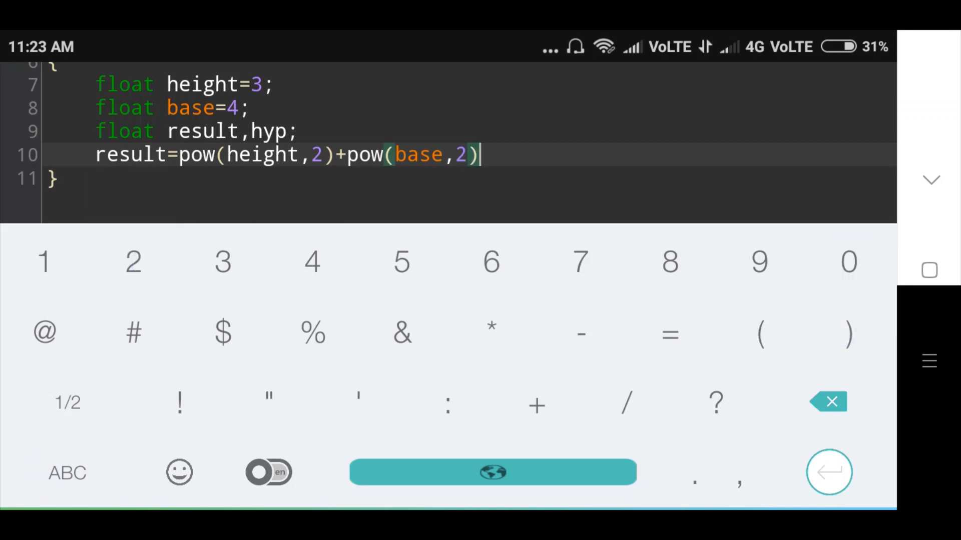
pyautogui.write(';')
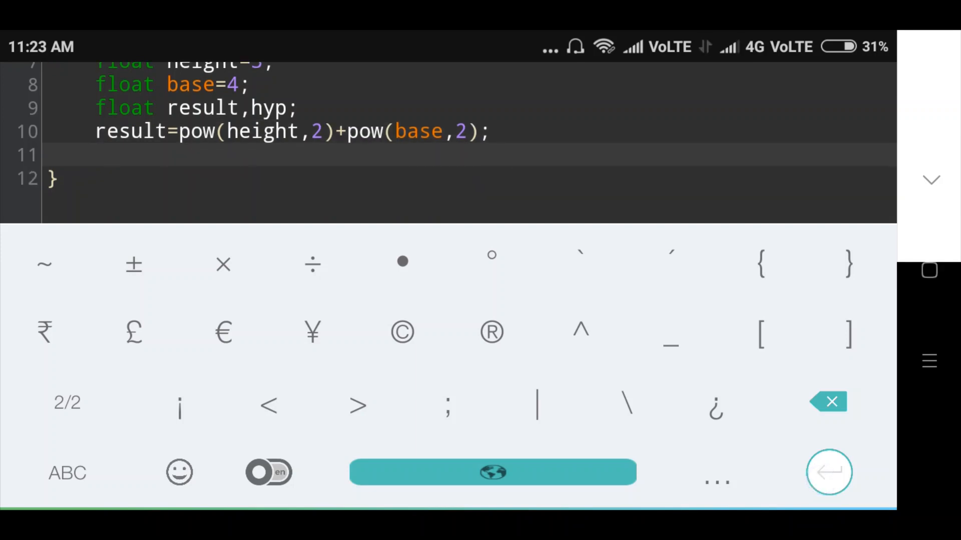
# - Type hyp=sqrt(result) on the next line, without a semicolon yet
pyautogui.write('hyp')
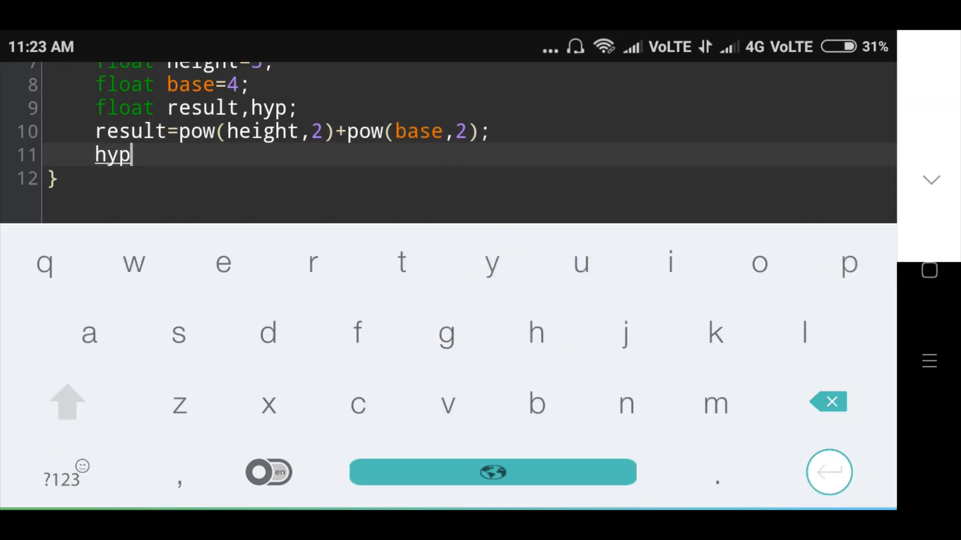
pyautogui.click(61, 478)
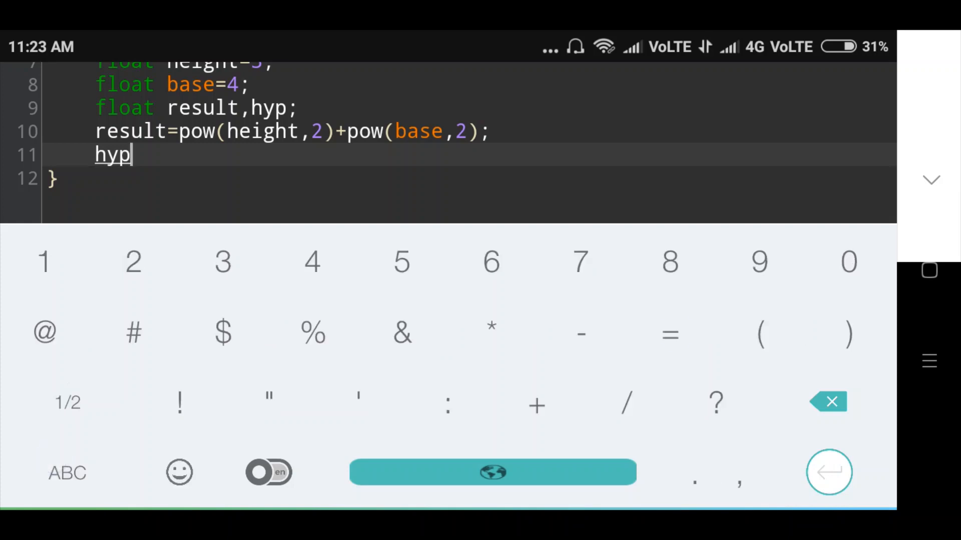
pyautogui.write('sqrt(resul')
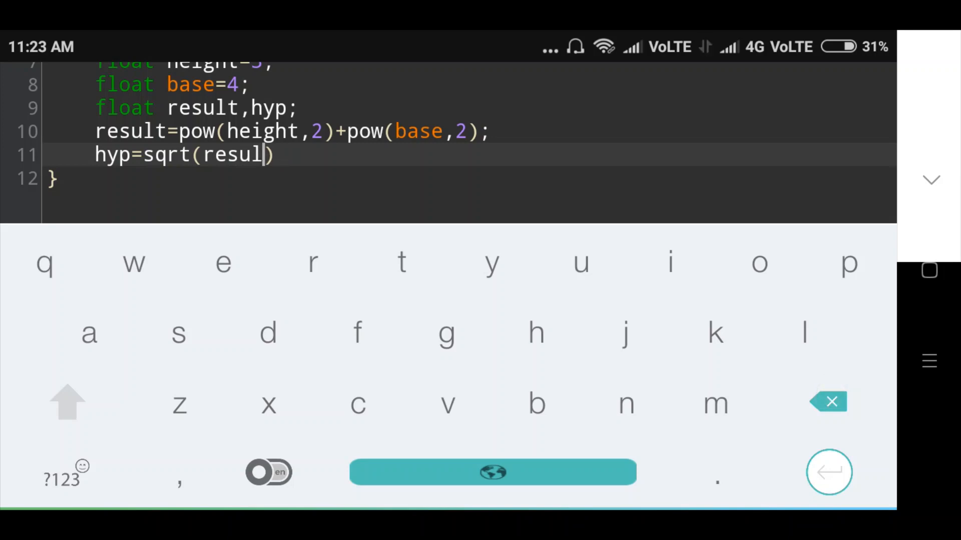
pyautogui.write('t')
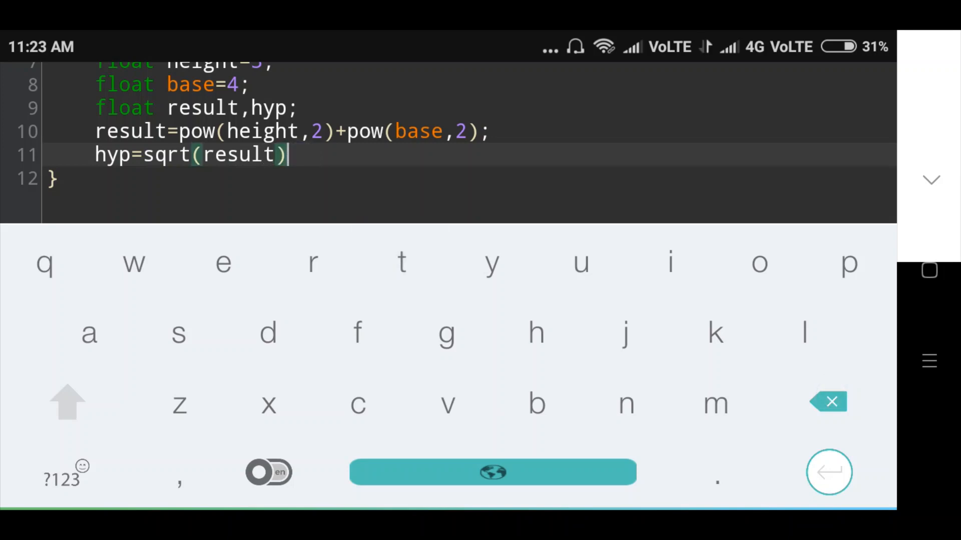
# - Close the sqrt line, then add printf("The hypotenuse is=%f\n",hyp); and a new line
pyautogui.click(61, 472)
pyautogui.write('prin')
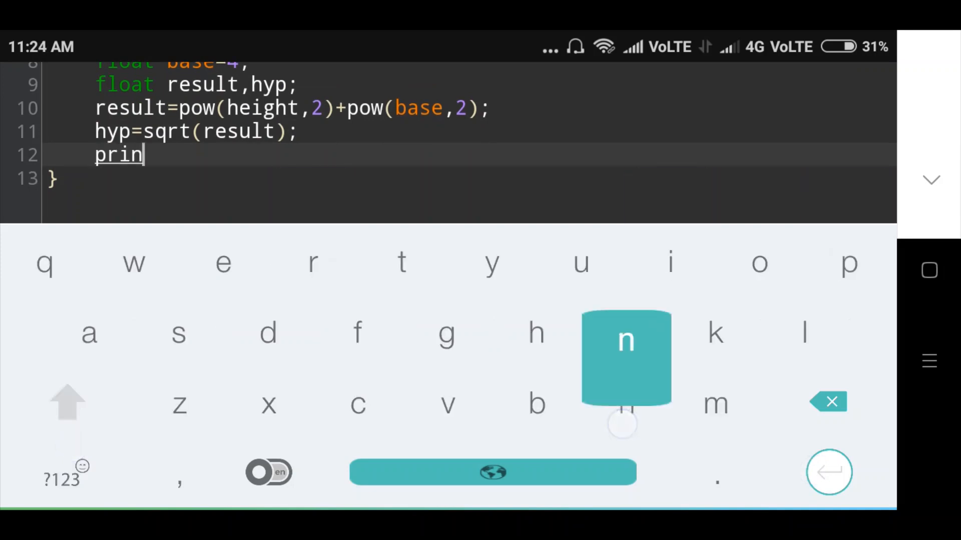
pyautogui.write('tf(')
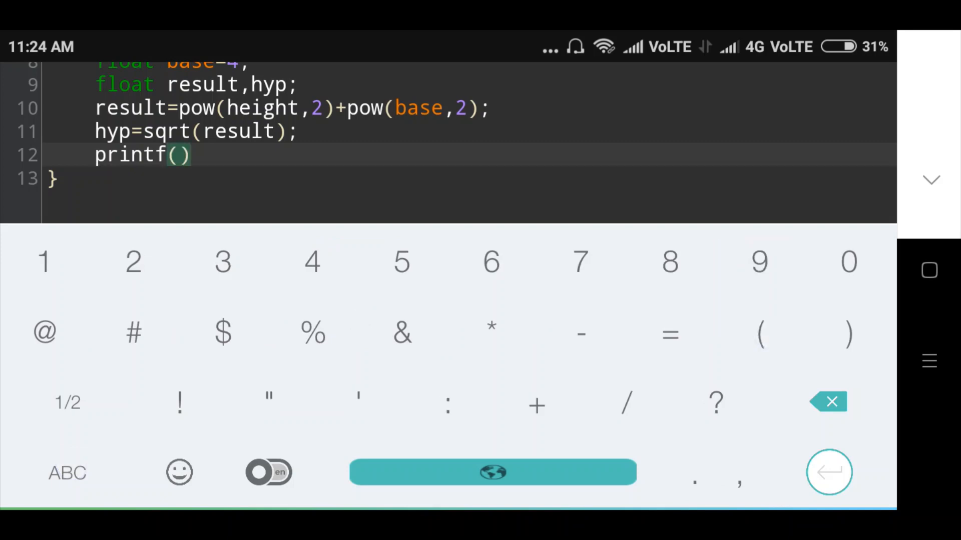
pyautogui.write('"')
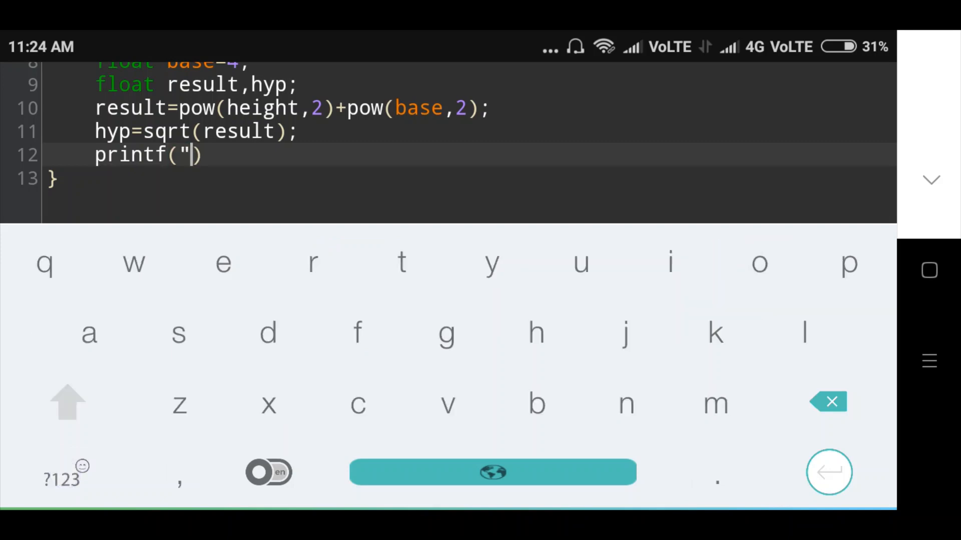
pyautogui.write('The hypotenuse is=%f')
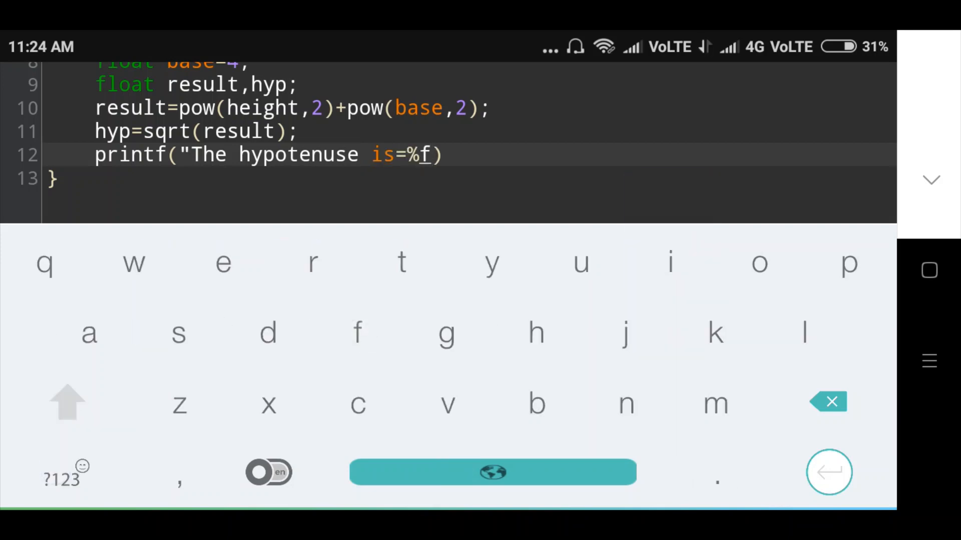
pyautogui.click(60, 477)
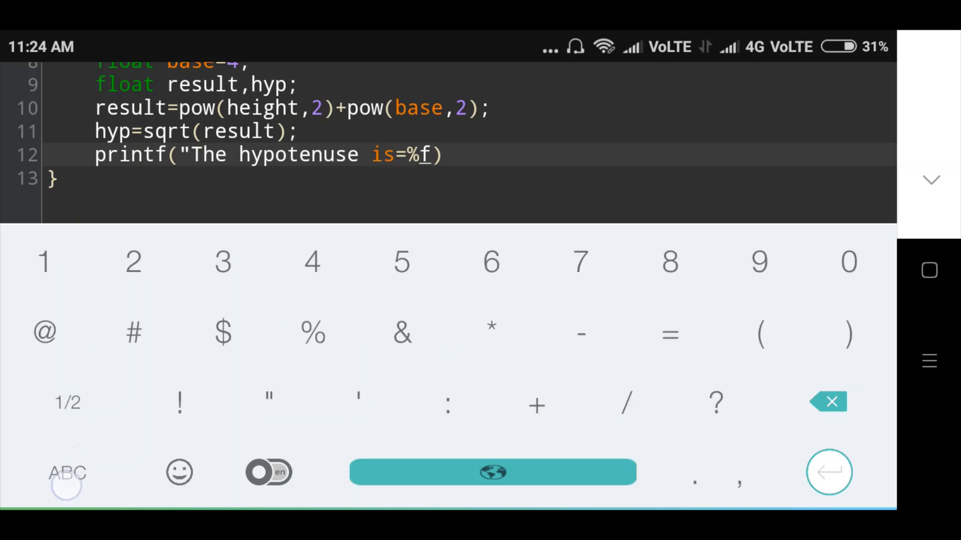
pyautogui.click(68, 403)
pyautogui.write('\\n')
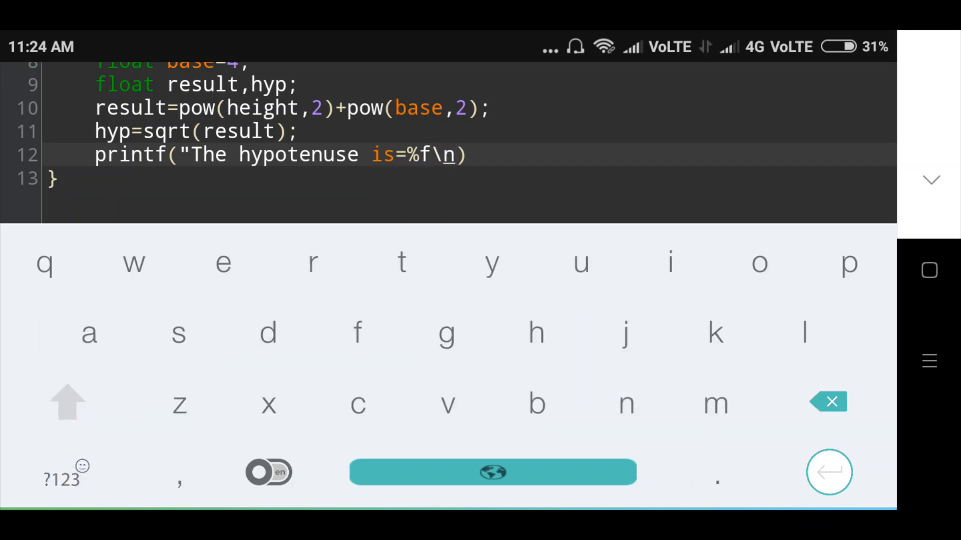
pyautogui.write(',')
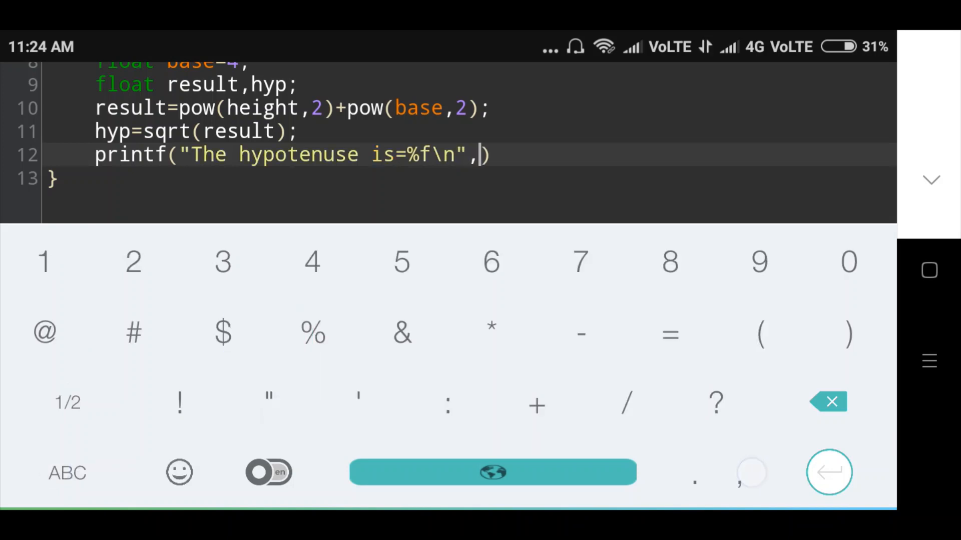
pyautogui.write('h')
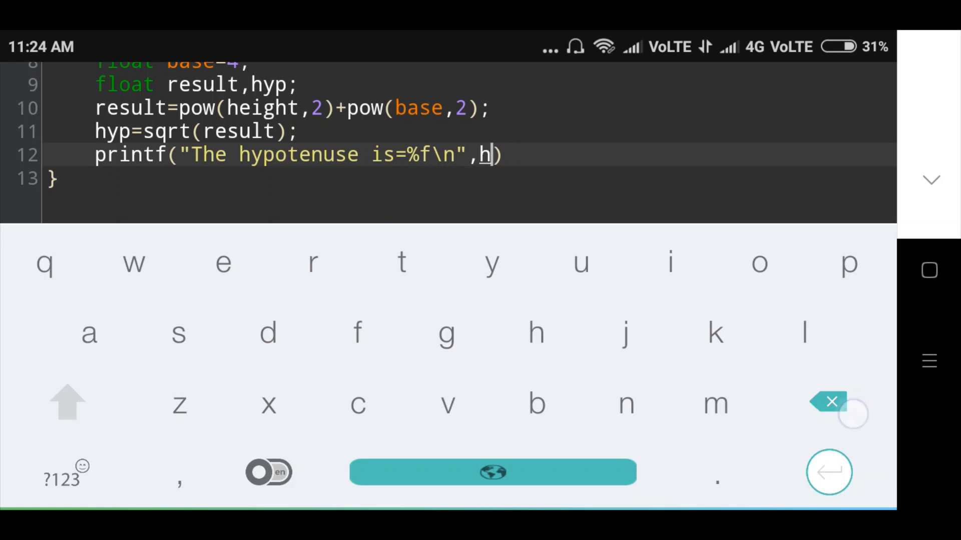
pyautogui.write('yp')
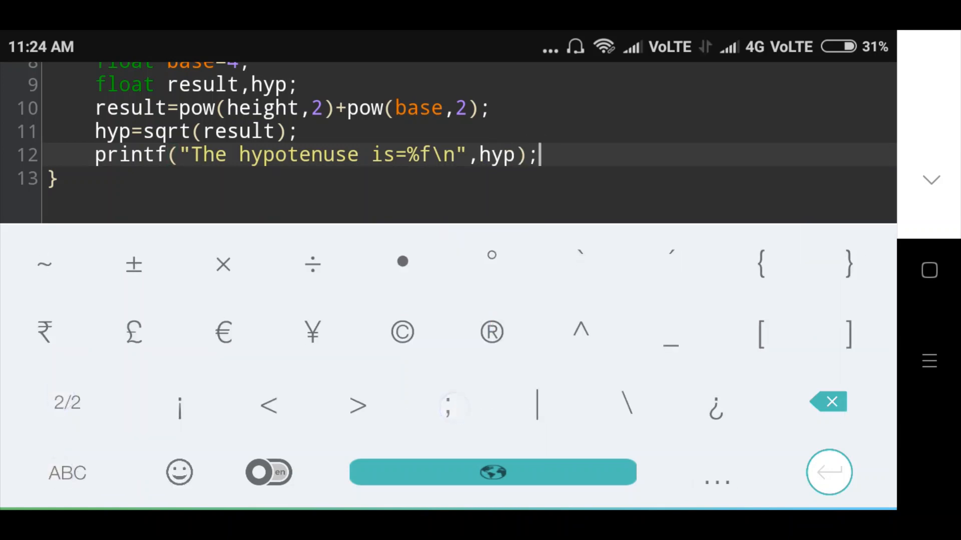
pyautogui.press('enter')
pyautogui.write('return 0;')
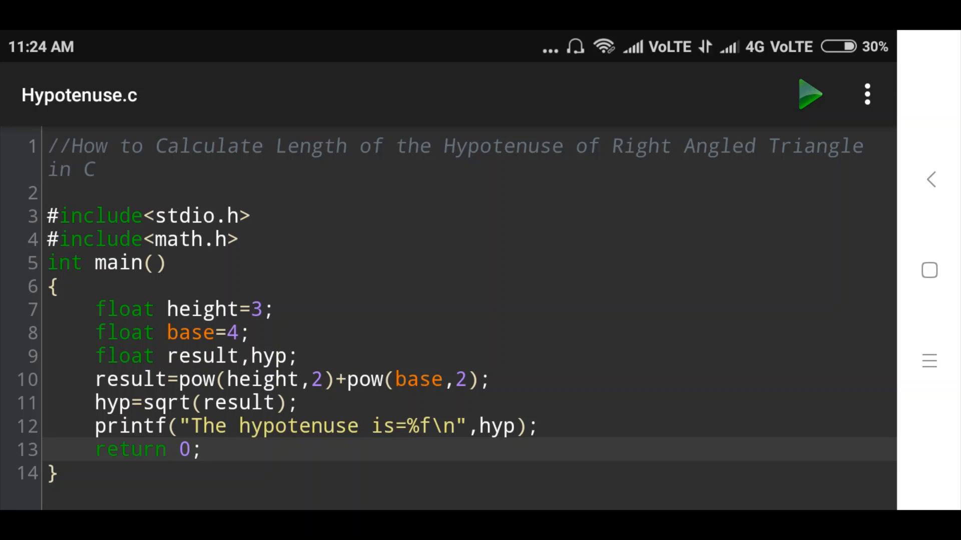
pyautogui.click(810, 95)
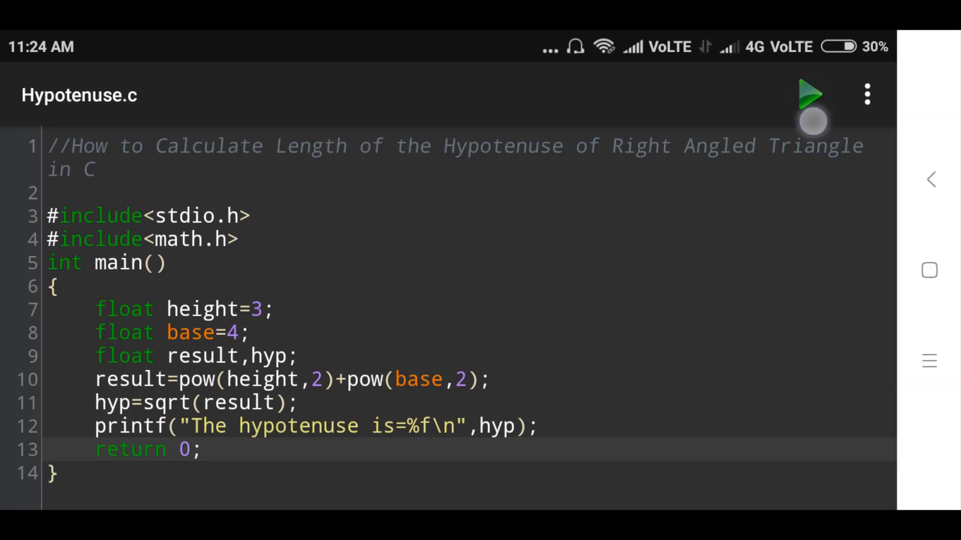
pyautogui.click(202, 449)
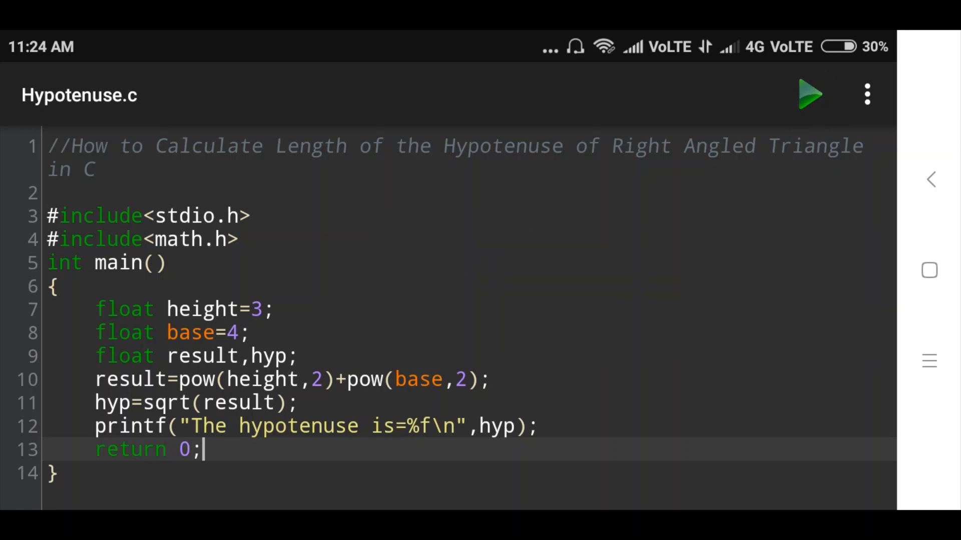
pyautogui.click(810, 95)
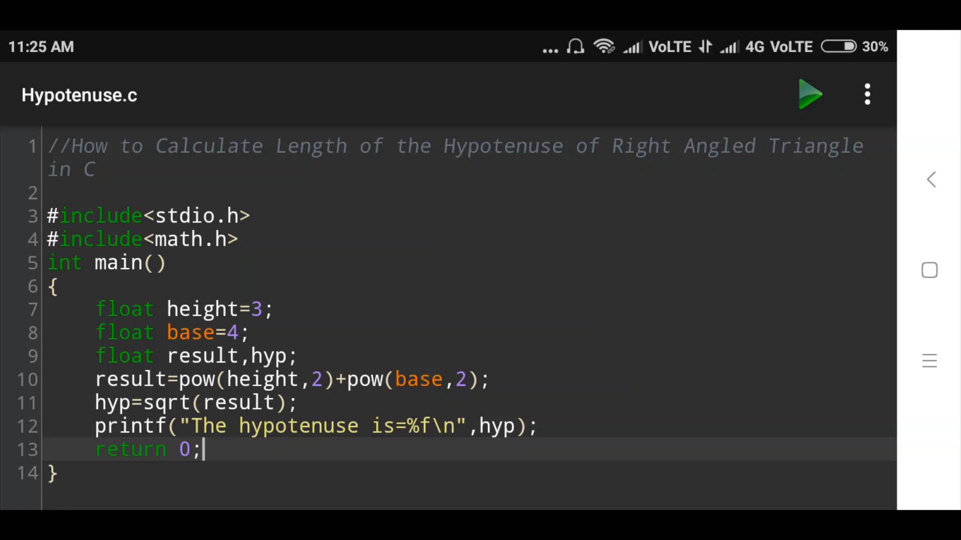
# - Change height from 3 to 4 and base to 5, then close the keyboard
pyautogui.click(257, 309)
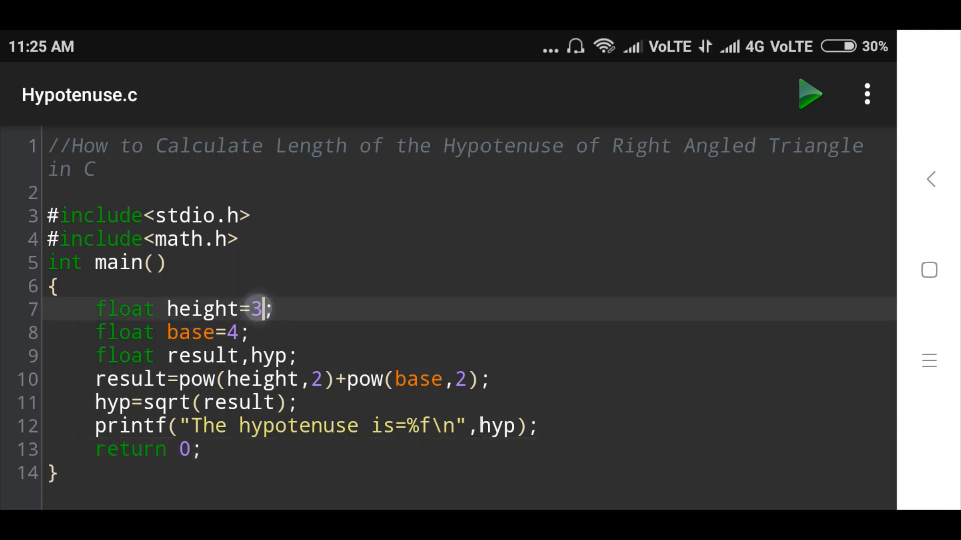
pyautogui.press('Backspace')
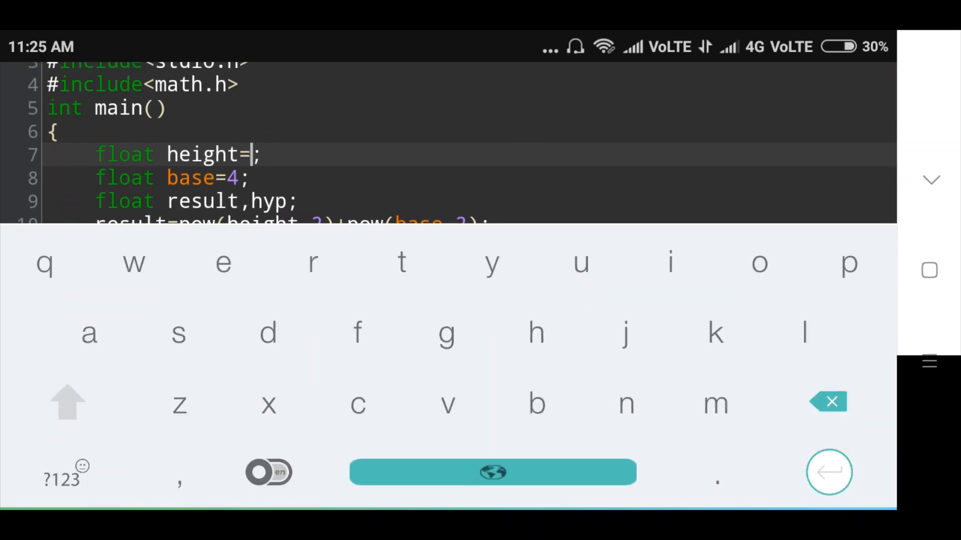
pyautogui.write('4')
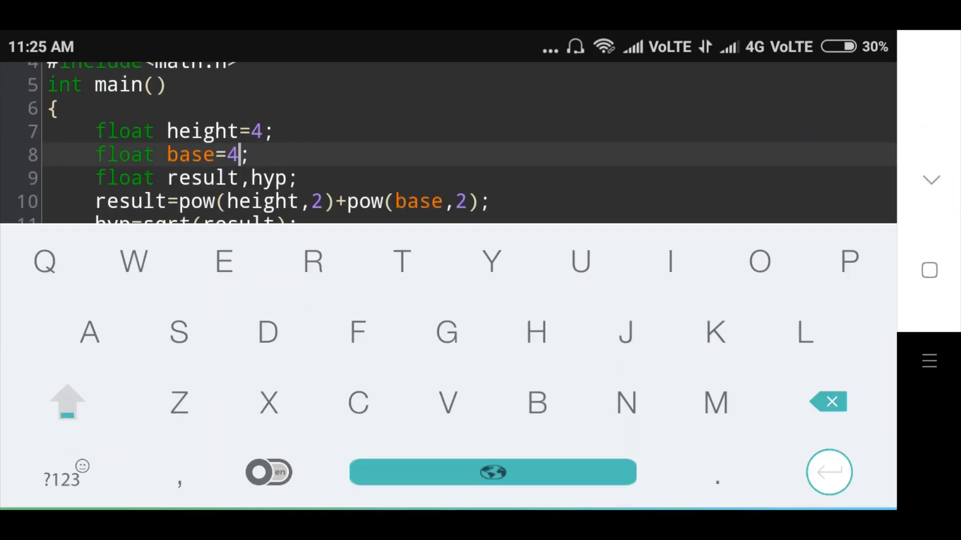
pyautogui.write('5')
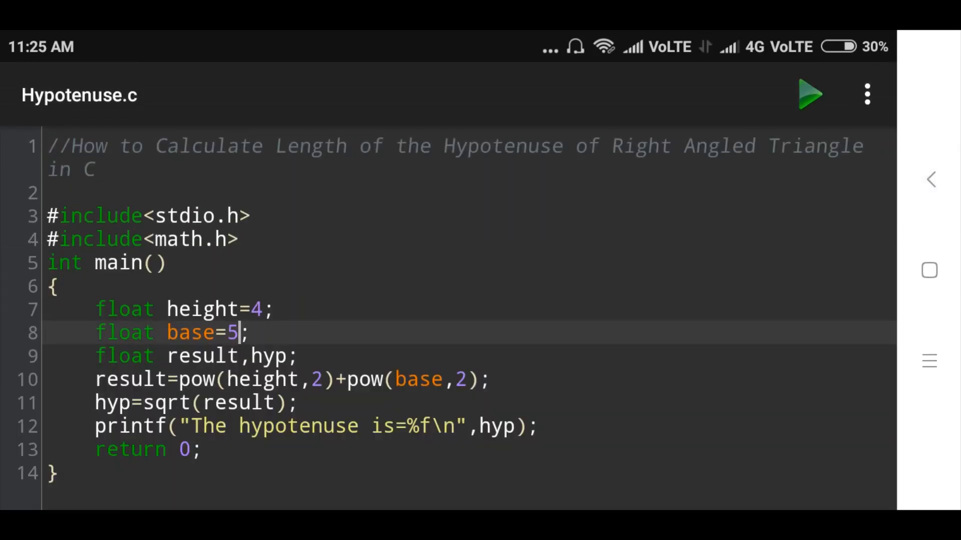
pyautogui.click(810, 95)
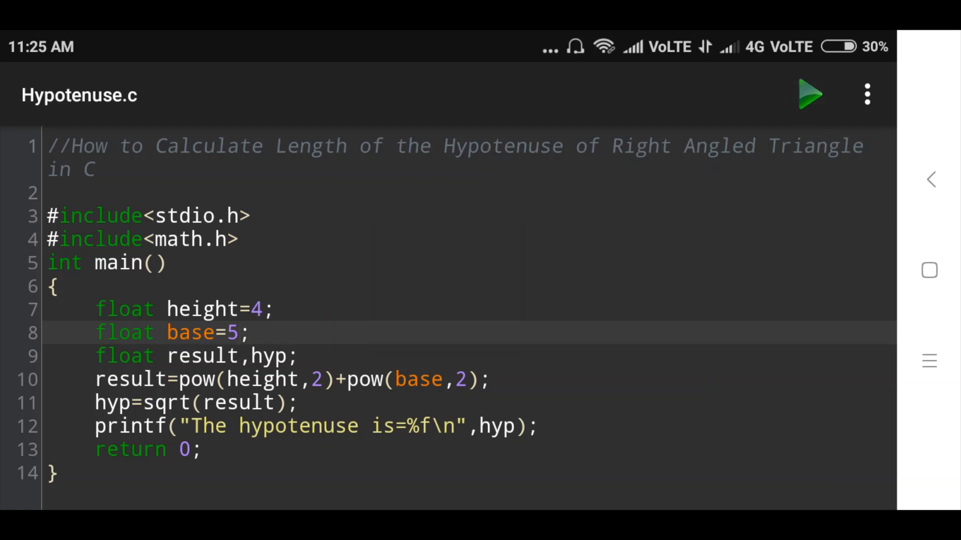
pyautogui.click(810, 95)
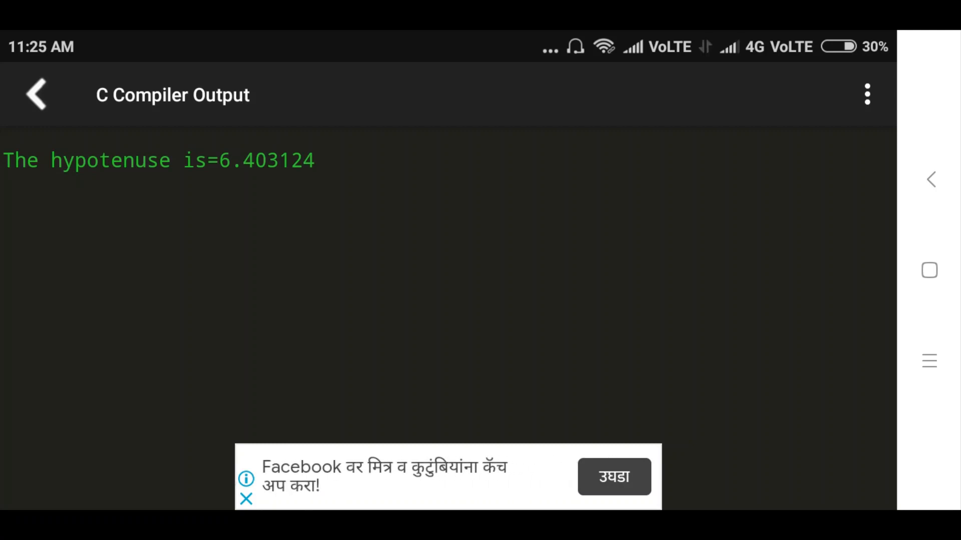
pyautogui.click(35, 94)
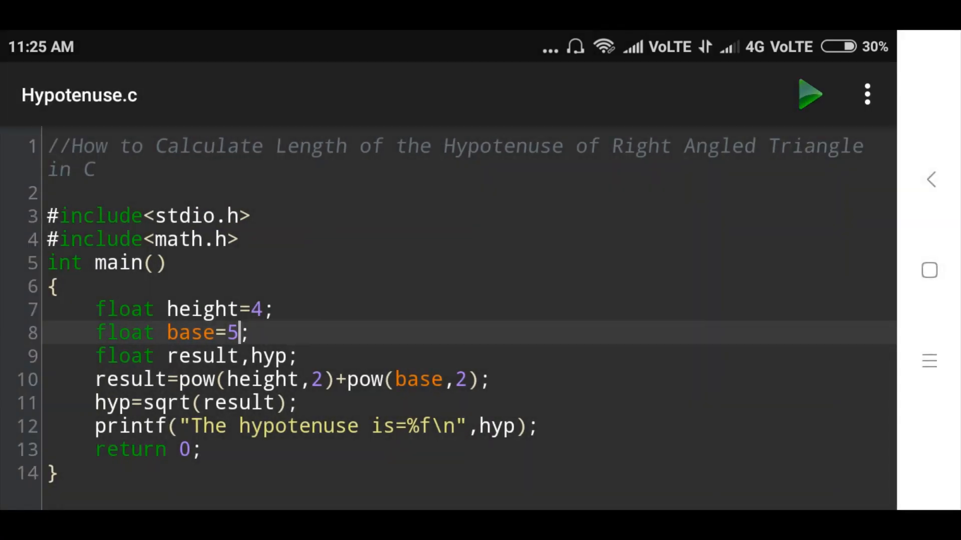